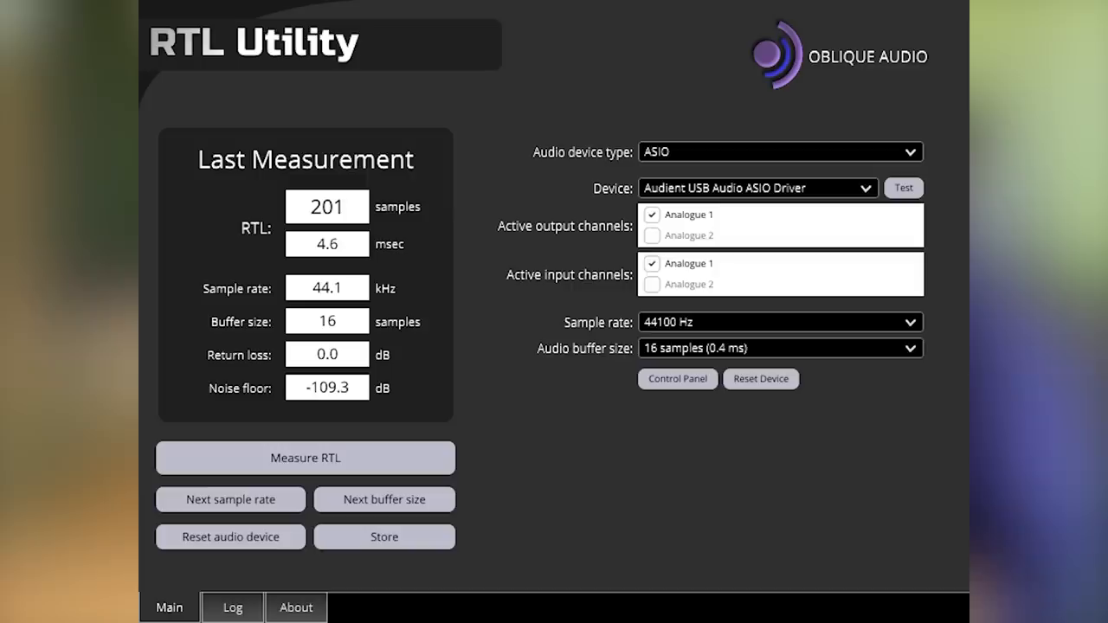
mouse_move(403, 126)
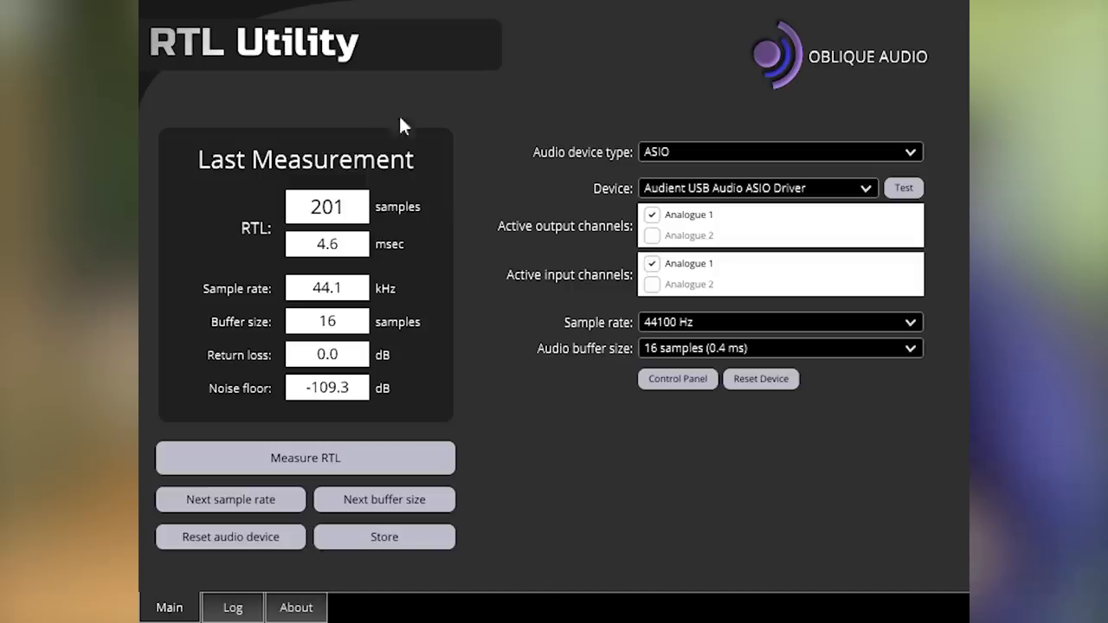
mouse_move(279, 396)
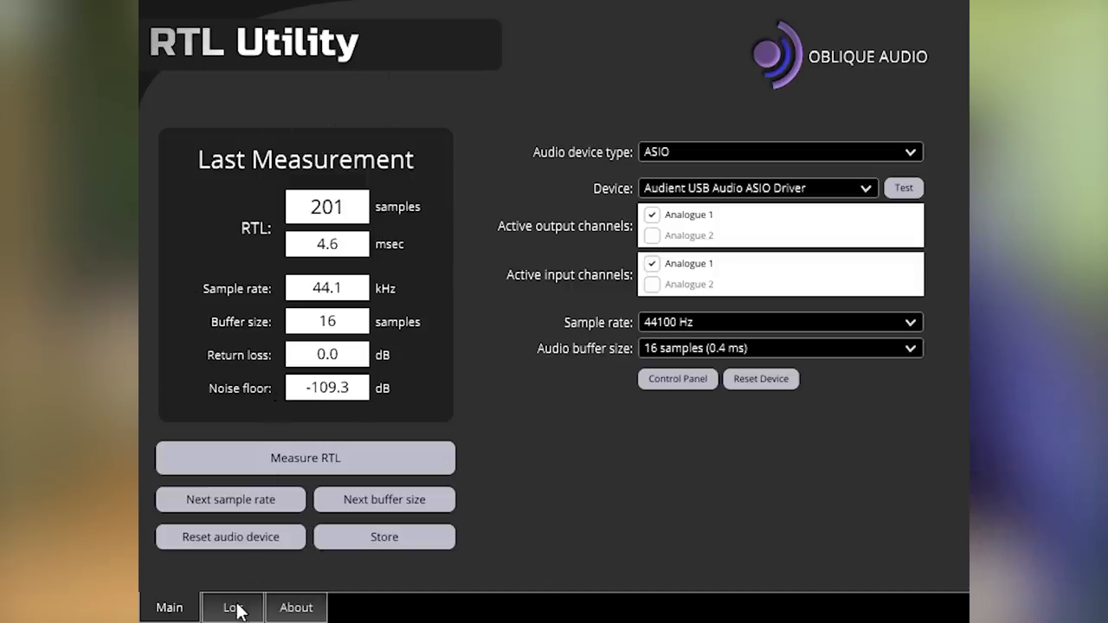
Open the Log tab listing six ASIO latency measurements at 44.1 kHz, buffers 512 to 16
click(232, 607)
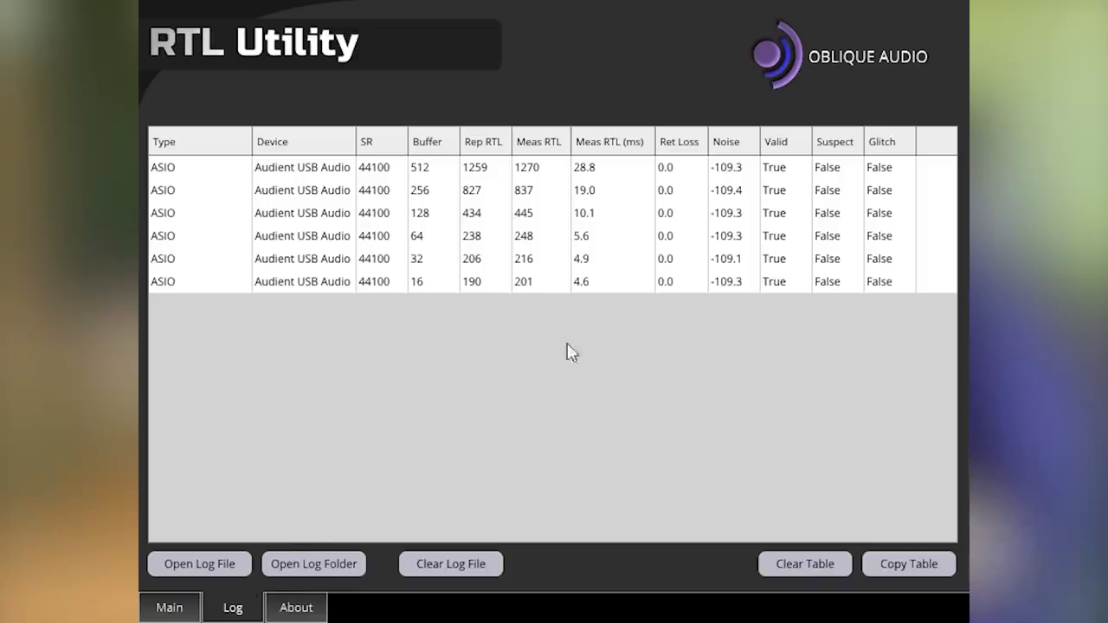
mouse_move(619, 202)
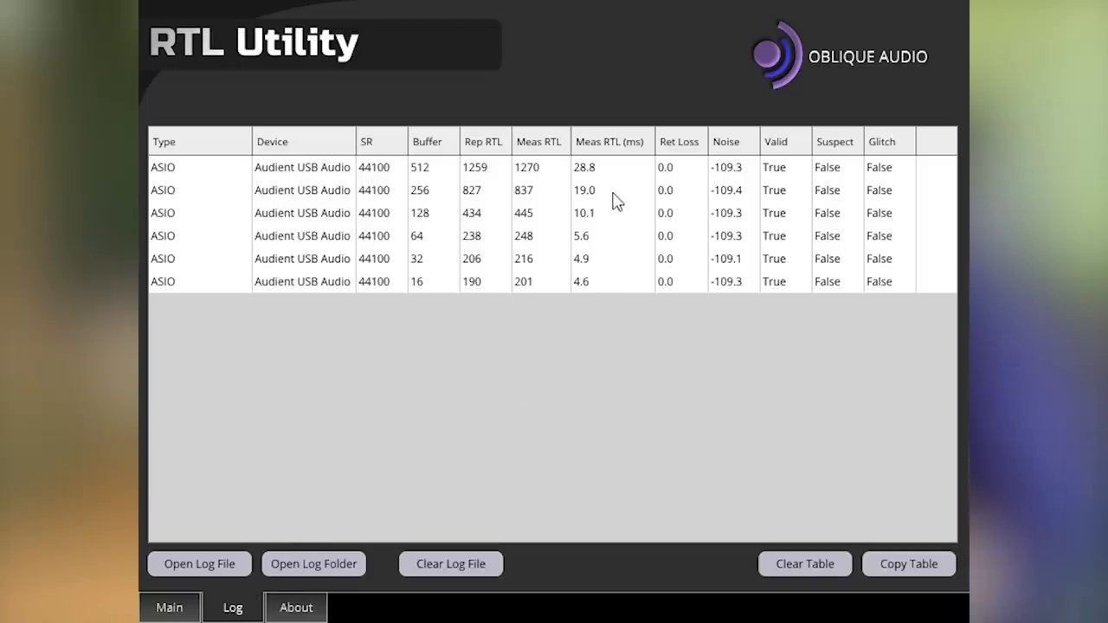
mouse_move(615, 234)
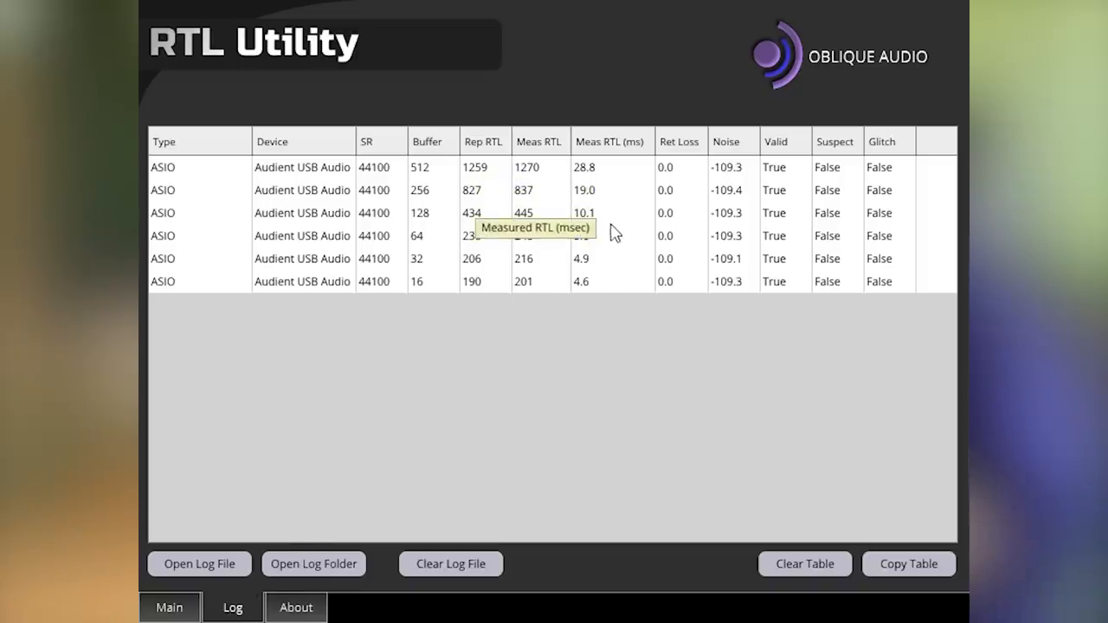
mouse_move(827, 445)
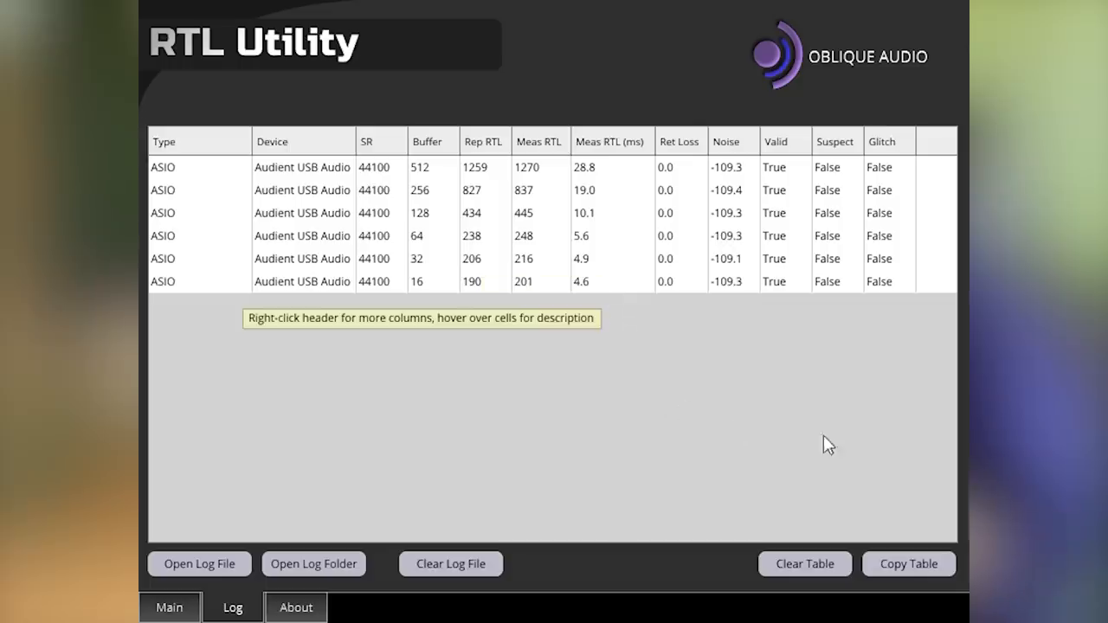
mouse_move(897, 309)
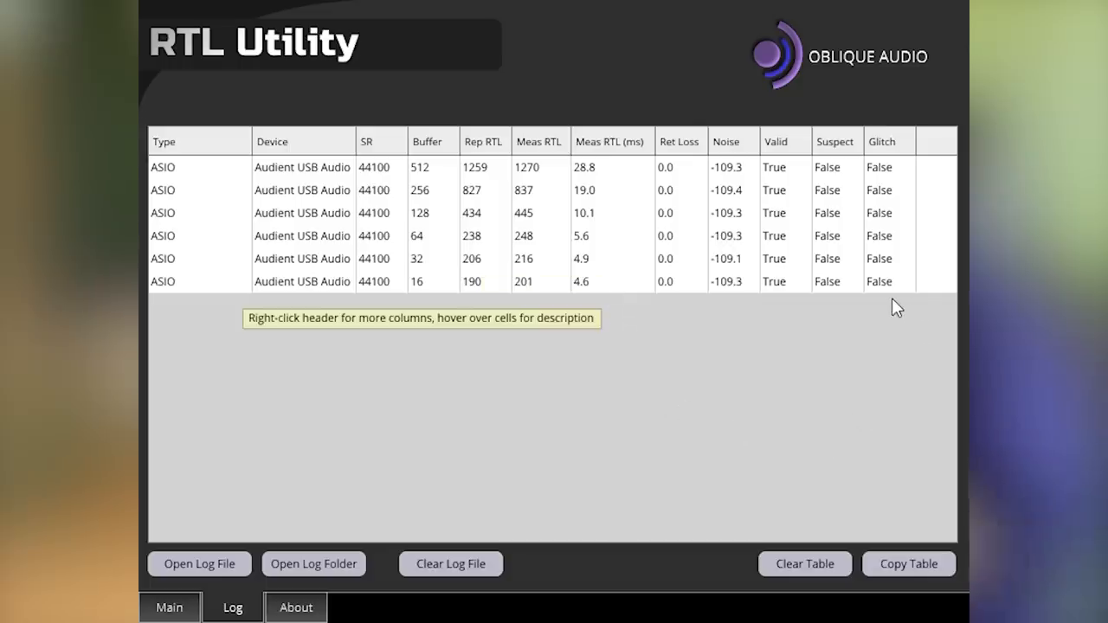